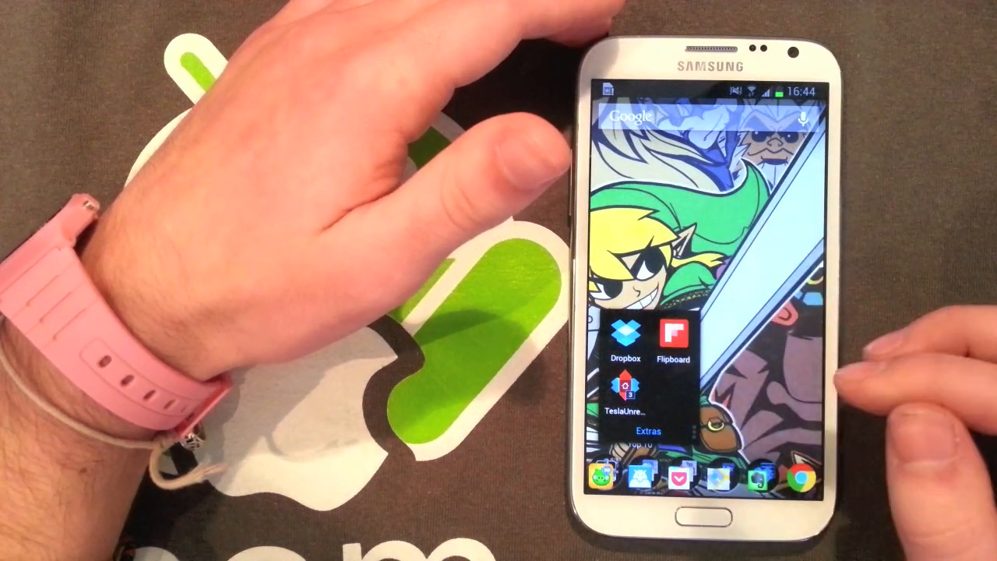
# Launch PicSpeed Wallpapers from the Top 10 folder, landing on its named colour swatches.
pyautogui.click(623, 393)
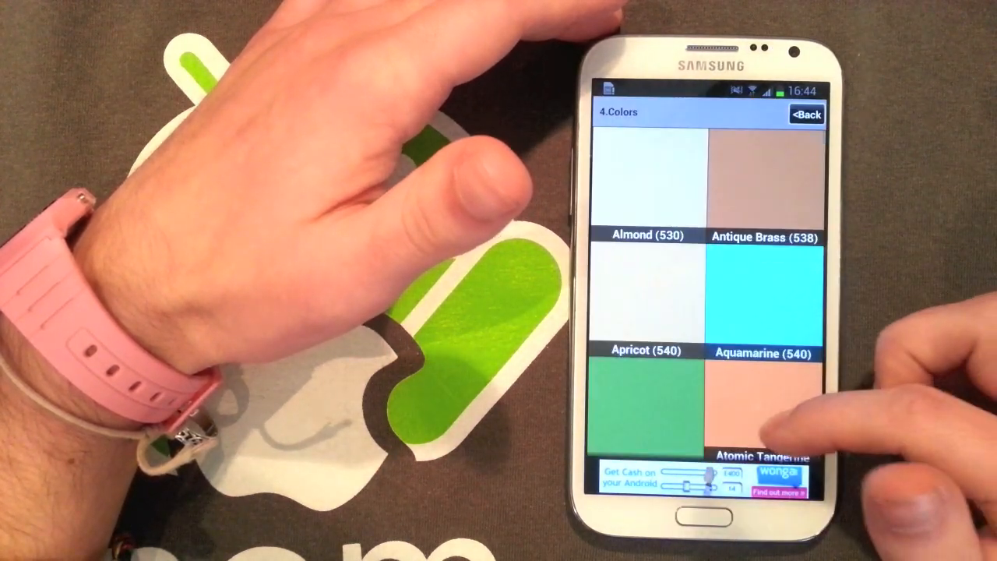
# Scroll the Colors list and load a category's grid of wallpaper thumbnails.
pyautogui.scroll(3)
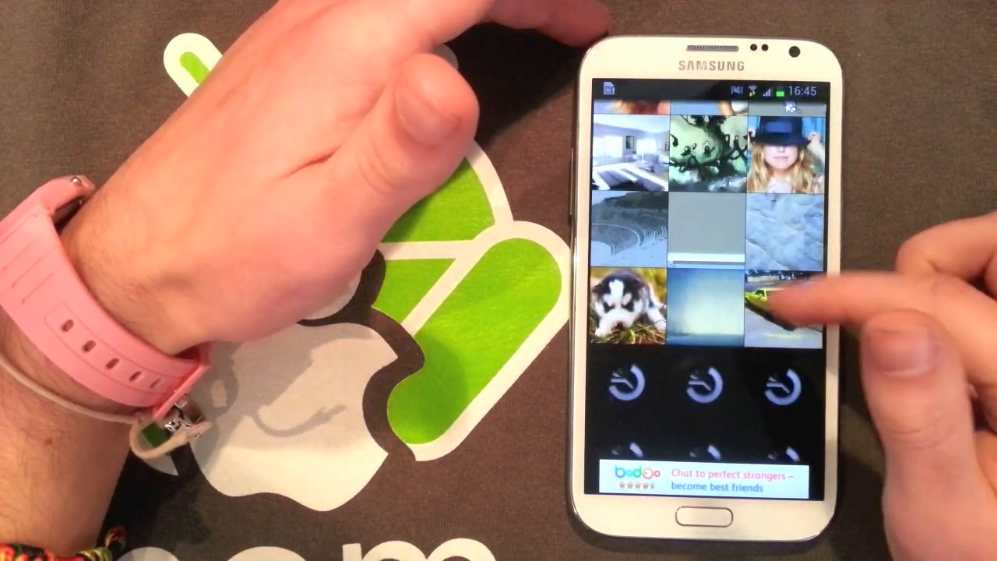
pyautogui.scroll(3)
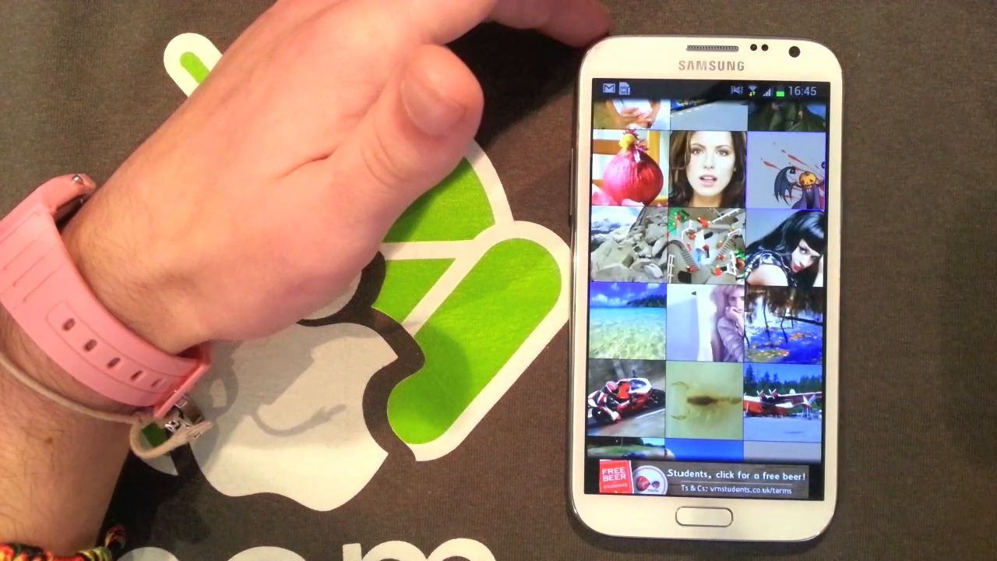
# Preview the pumpkin-headed character picture full size and set it as the phone's wallpaper.
pyautogui.click(794, 179)
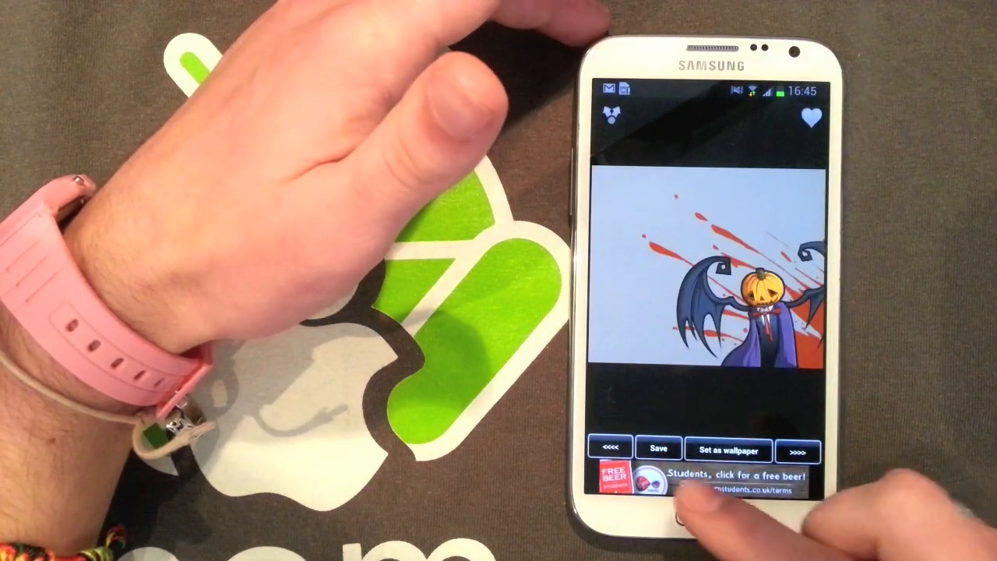
pyautogui.click(658, 448)
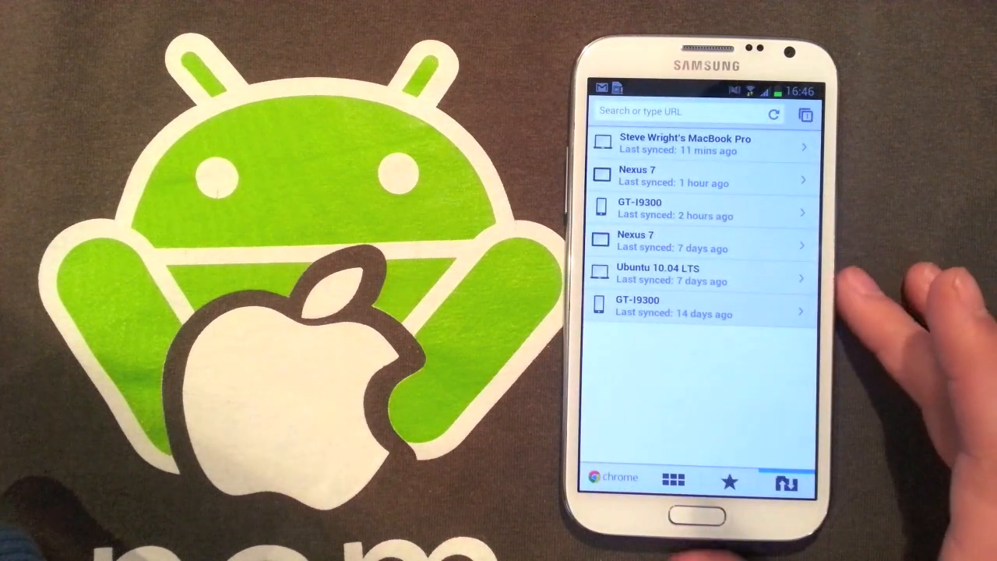
# Expand a synced device's open tabs in Chrome's Other devices list and scroll through them.
pyautogui.click(701, 144)
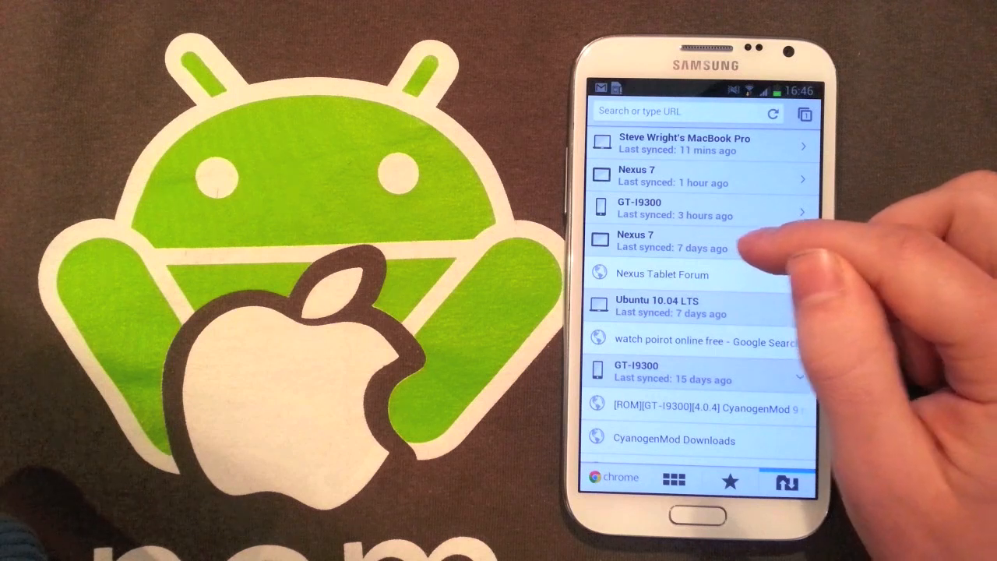
pyautogui.scroll(3)
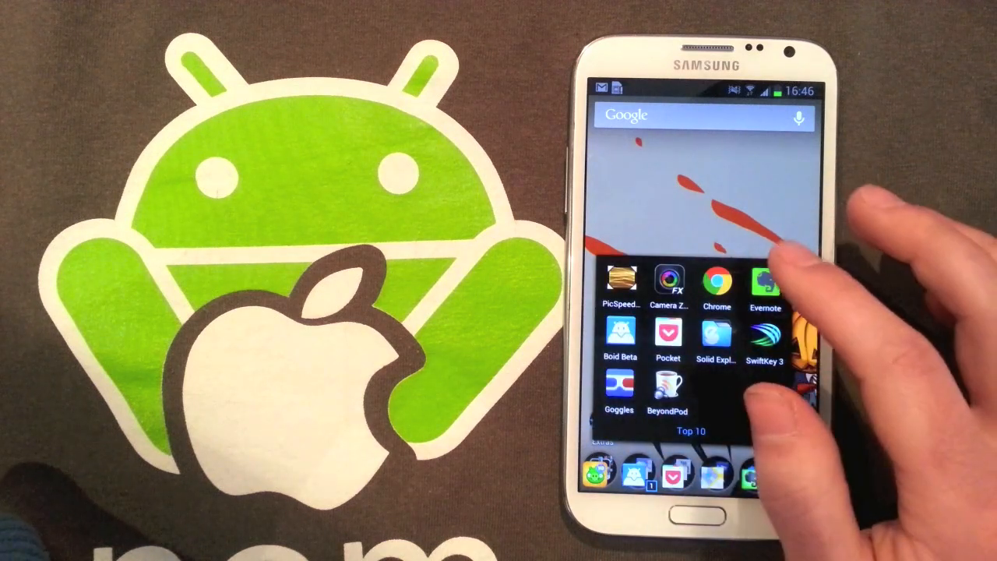
# Launch Evernote, open the 'Note 2' tips note and read through its list.
pyautogui.click(765, 284)
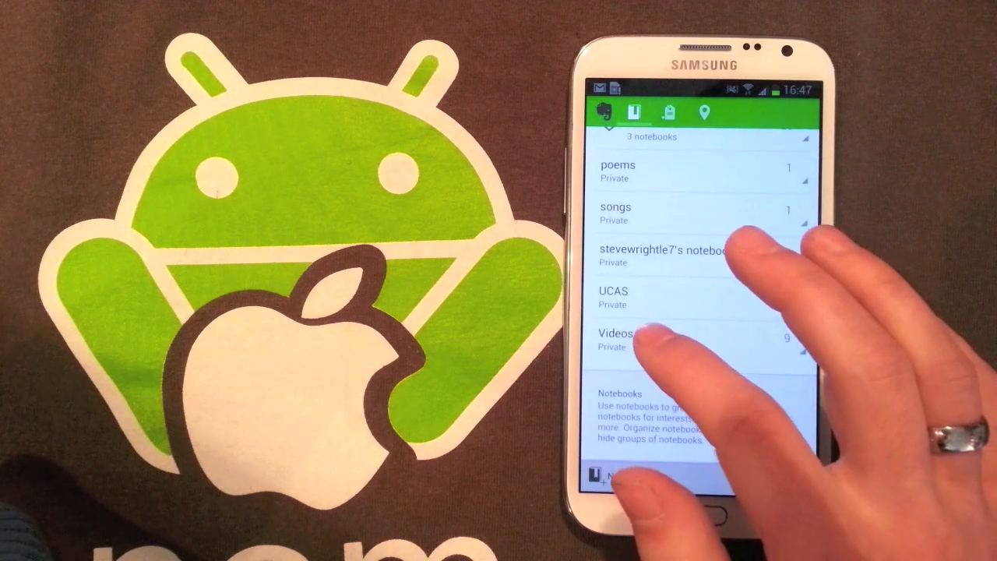
pyautogui.click(614, 339)
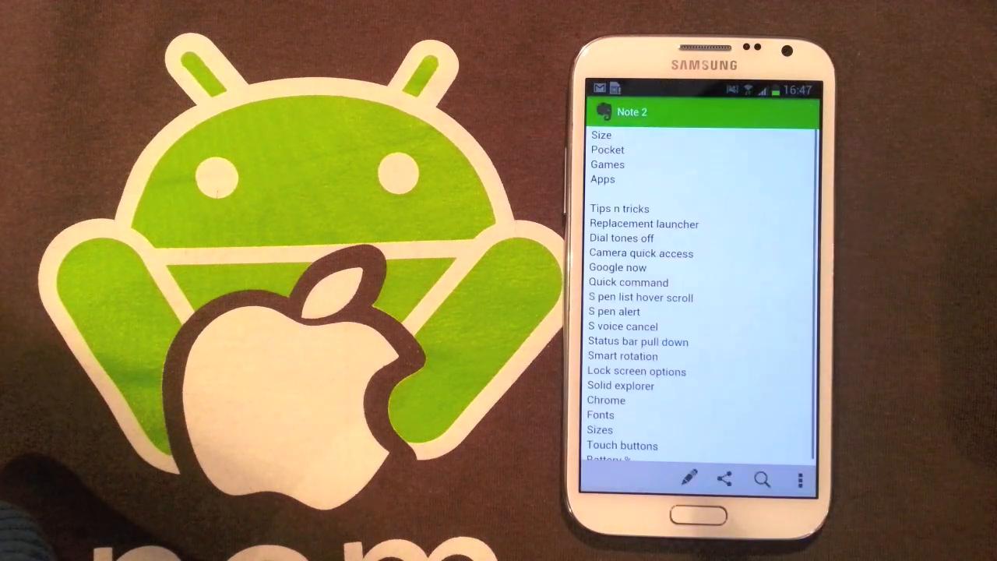
pyautogui.scroll(3)
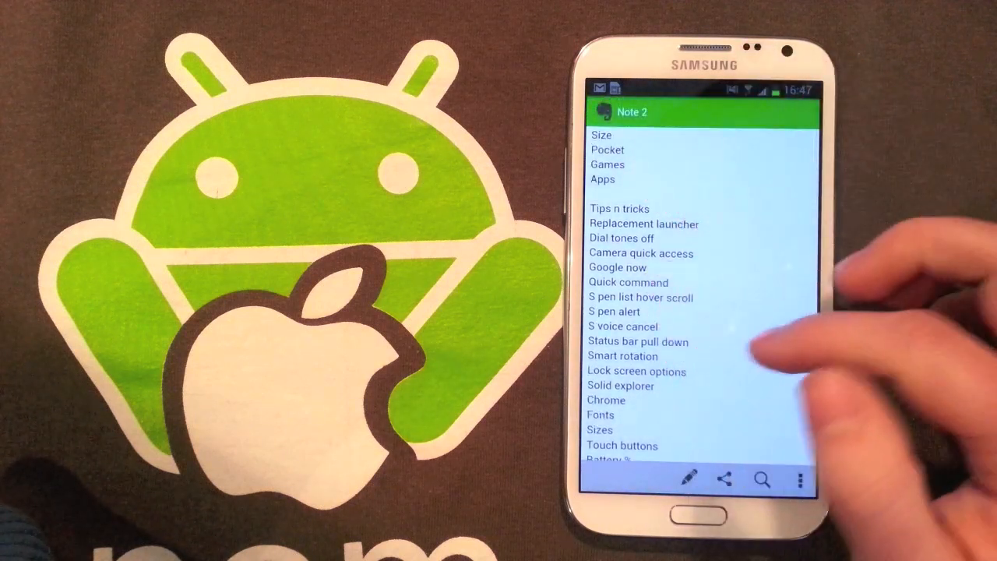
pyautogui.scroll(3)
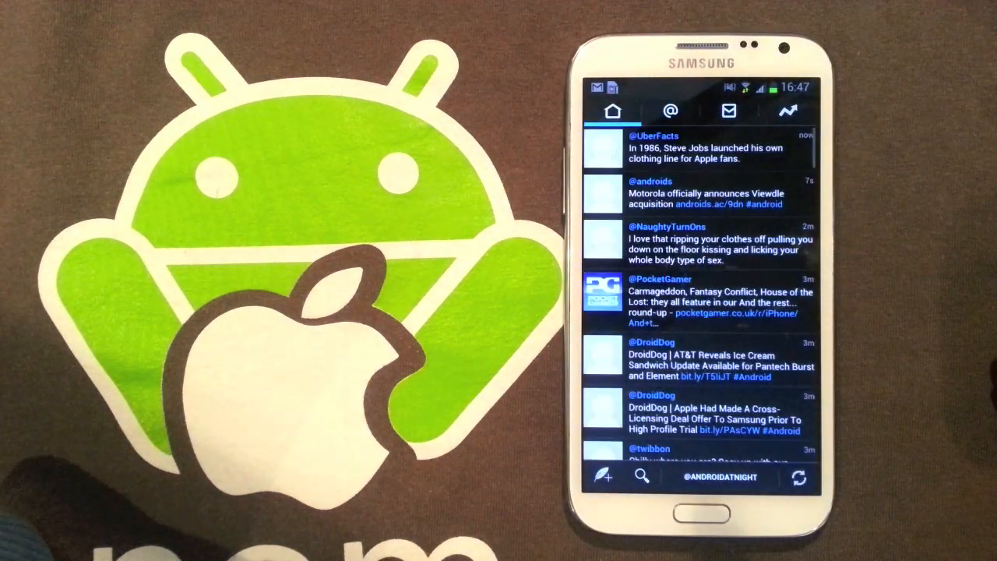
# Scroll the Boid home timeline and switch to the @ Mentions list of replies.
pyautogui.scroll(-3)
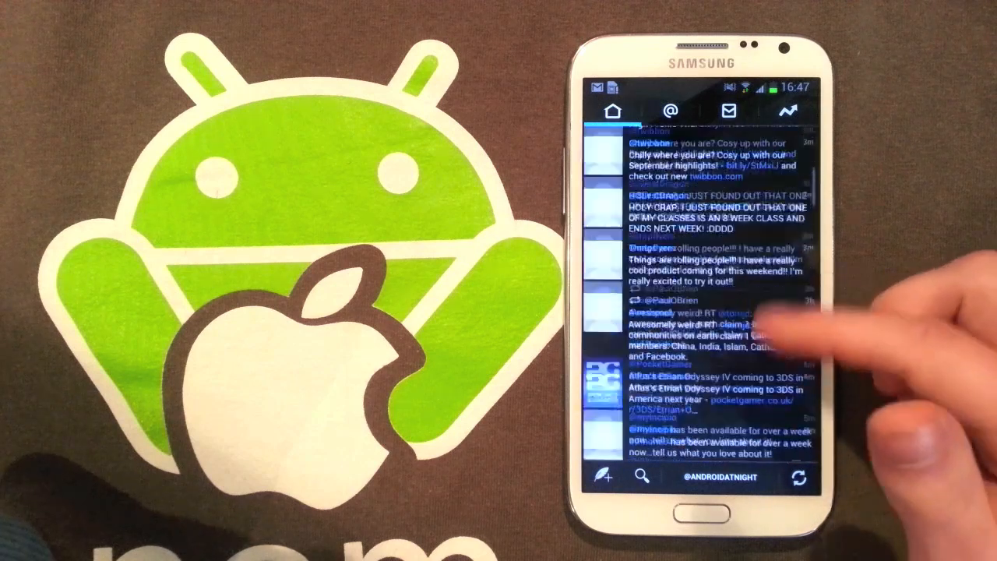
pyautogui.click(729, 109)
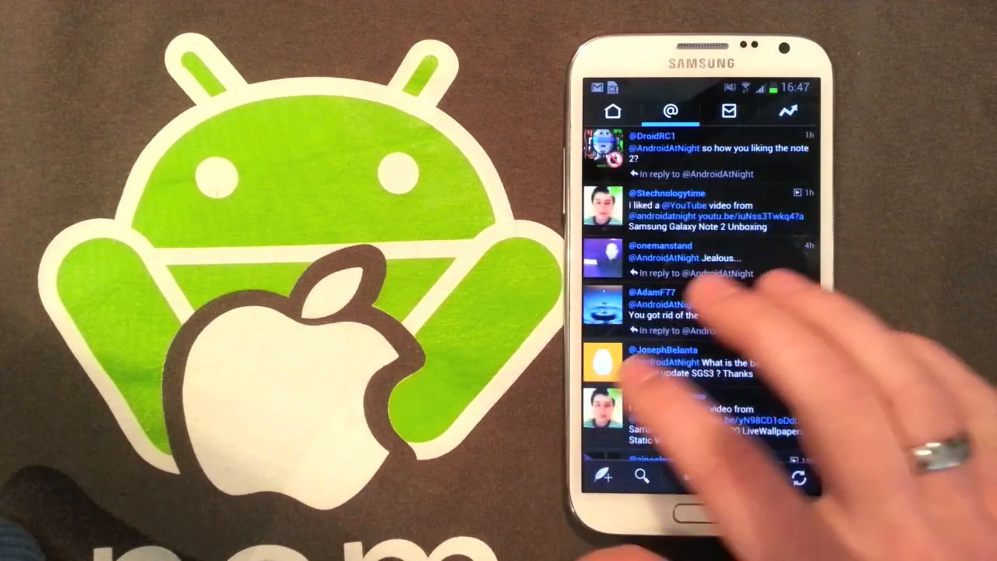
pyautogui.click(612, 111)
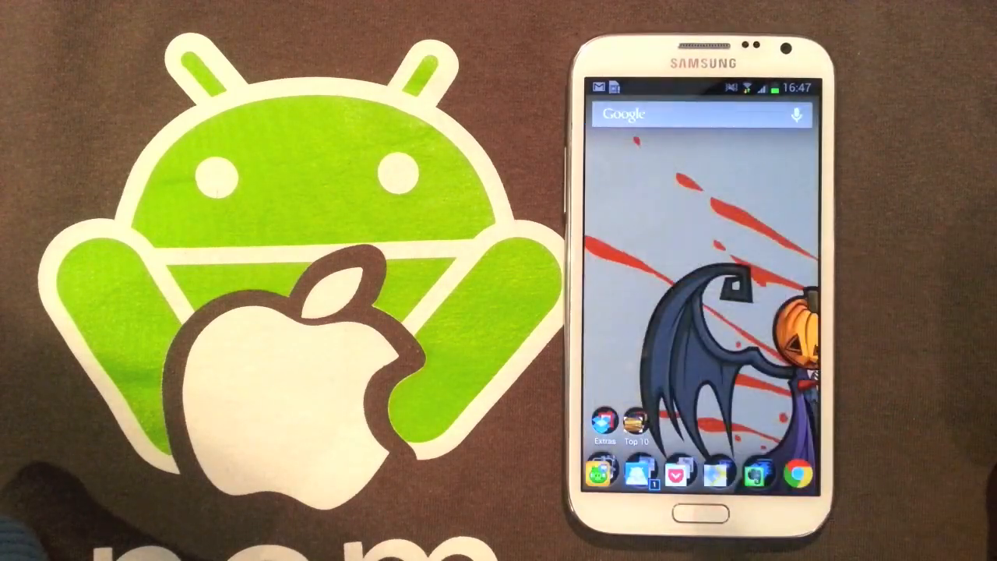
# Launch Pocket from the Top 10 folder and scroll through the CM Updater article.
pyautogui.click(635, 428)
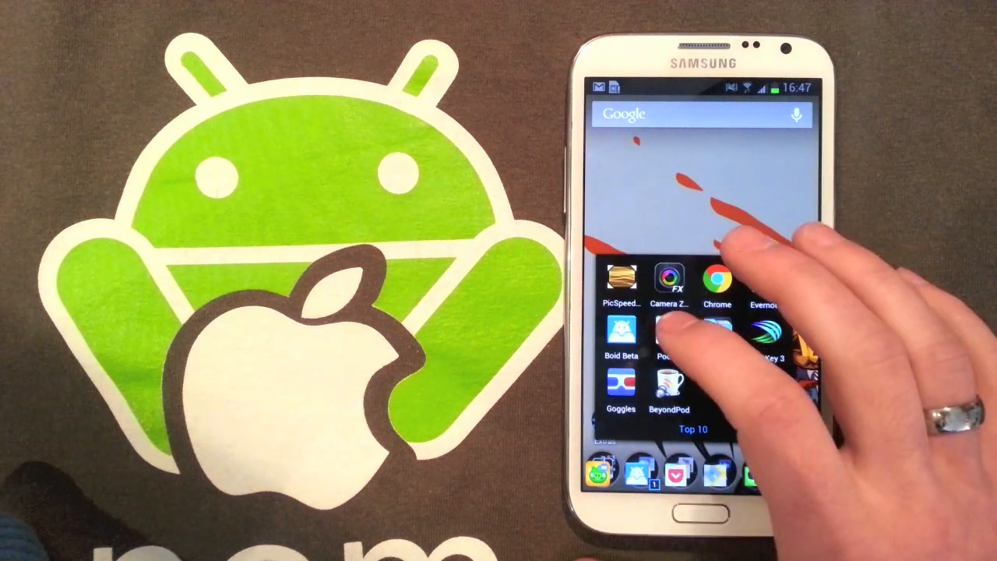
pyautogui.click(668, 342)
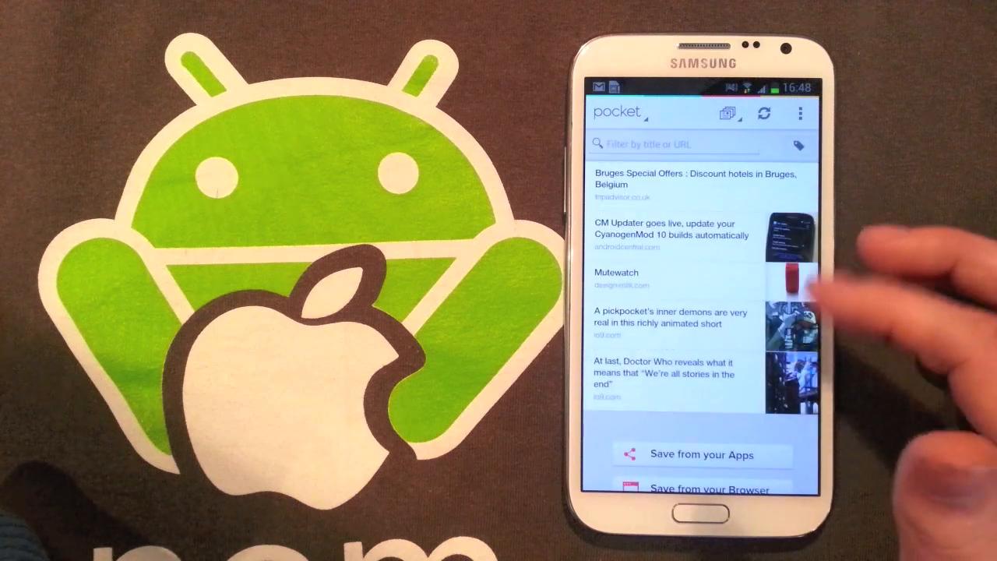
pyautogui.scroll(3)
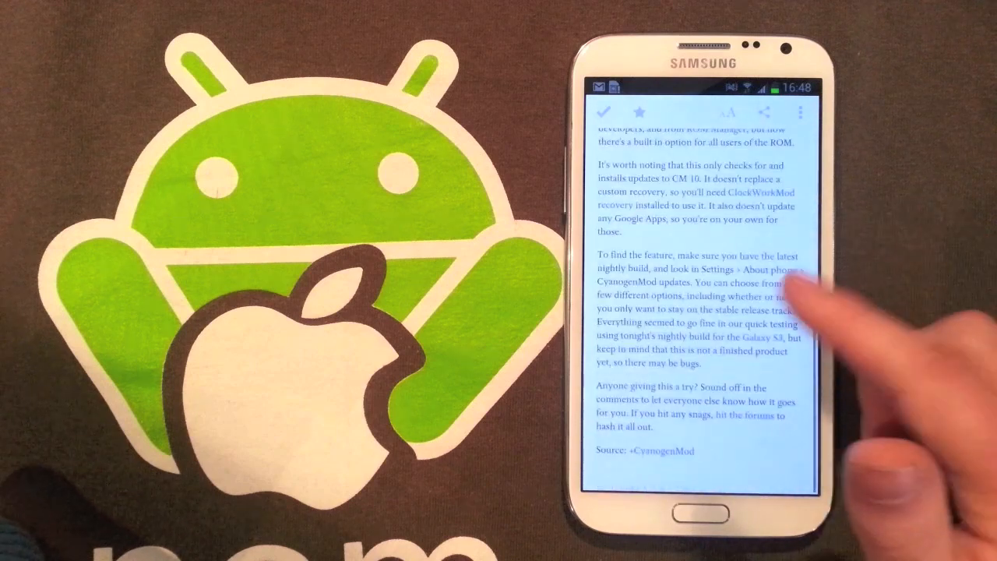
pyautogui.scroll(3)
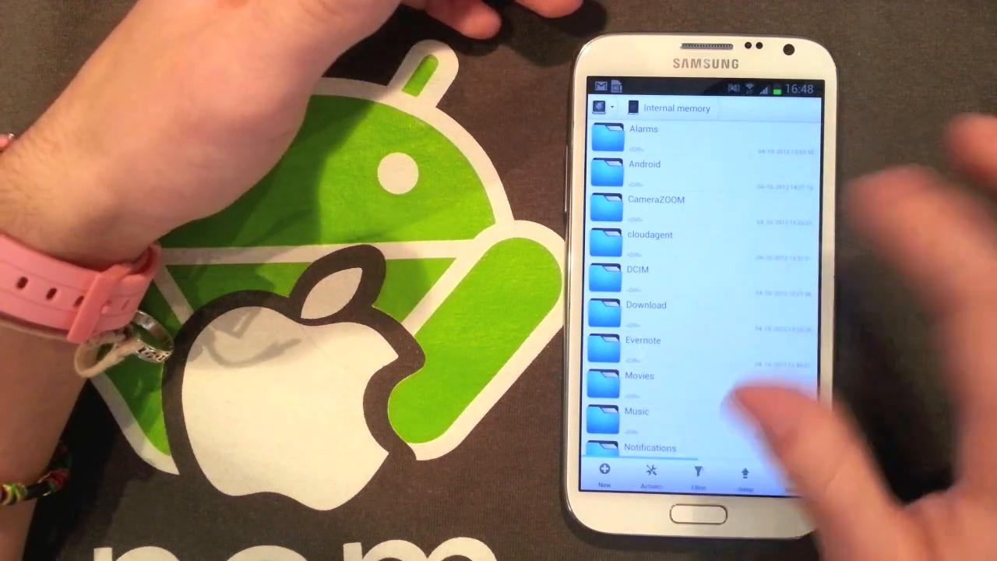
# Scroll through Solid Explorer's internal memory folder list.
pyautogui.scroll(3)
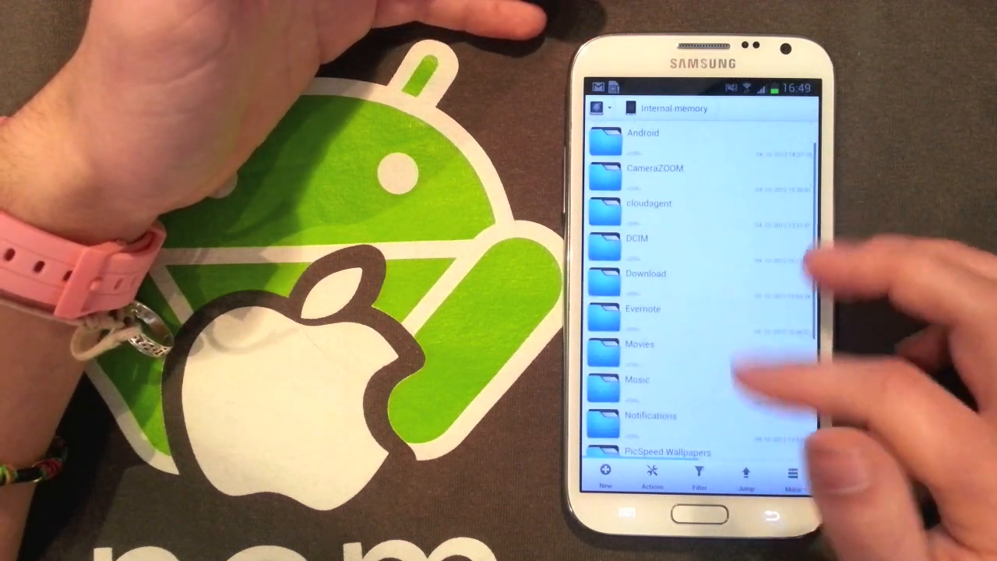
pyautogui.scroll(3)
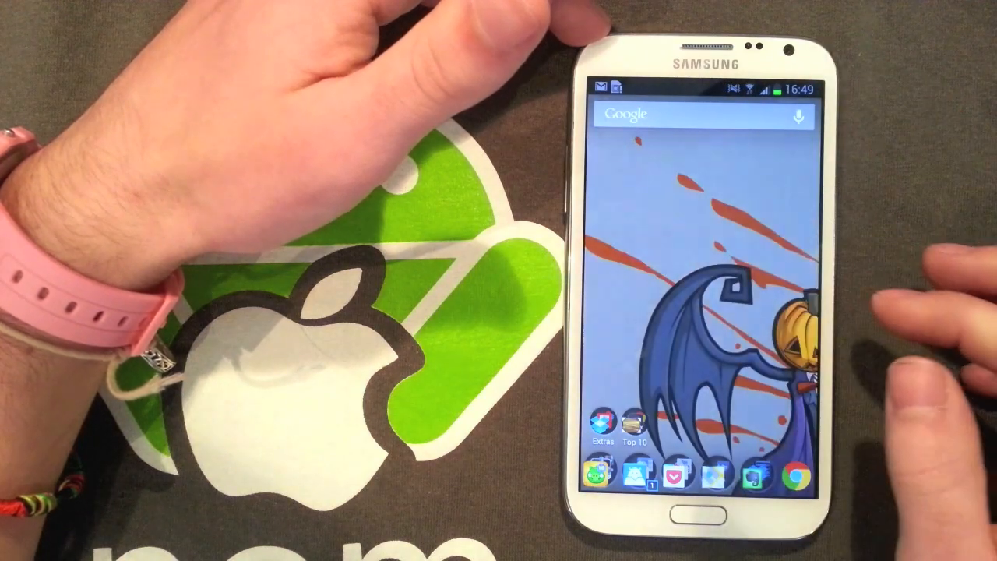
# Type the test phrase 'note 2' with the SwiftKey 3 keyboard.
pyautogui.write('note 2')
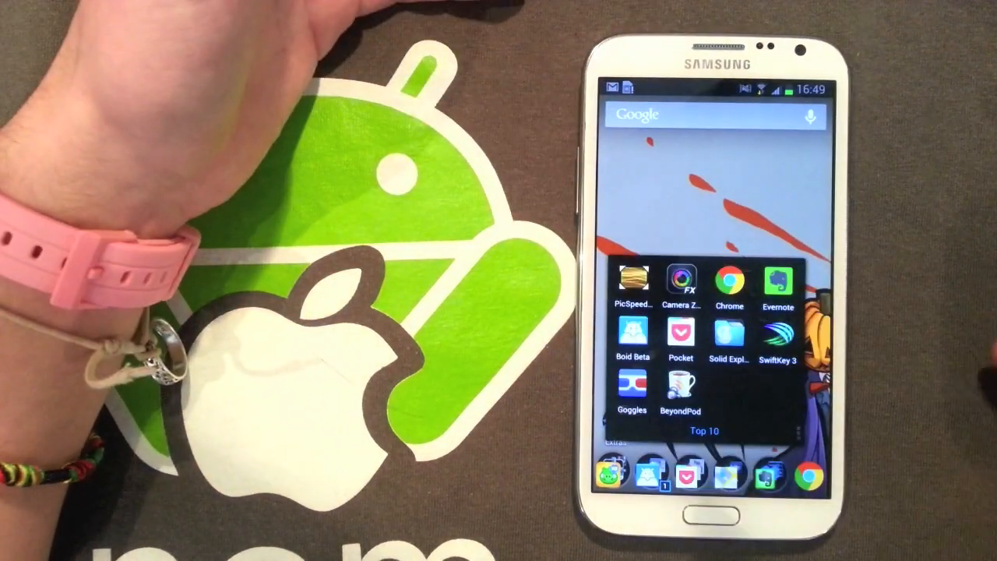
pyautogui.click(633, 396)
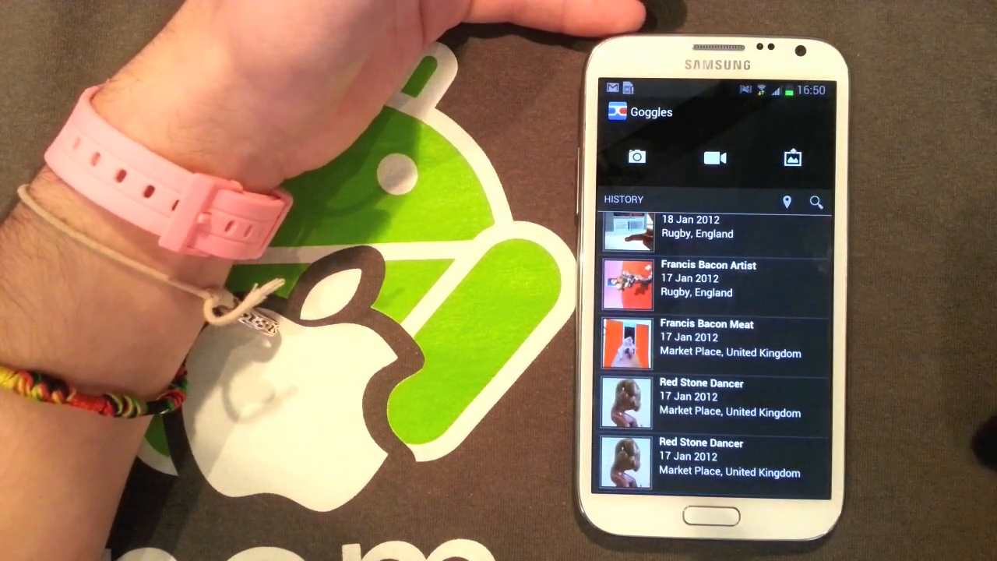
pyautogui.click(704, 284)
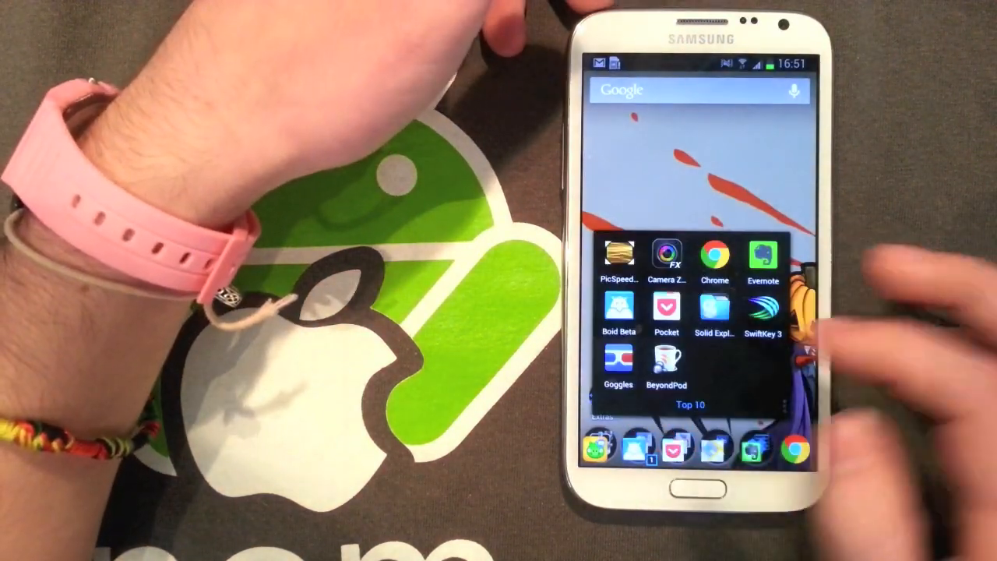
# Launch BeyondPod, continue past the Quick Start notice and scroll the All Feeds podcast list.
pyautogui.click(667, 362)
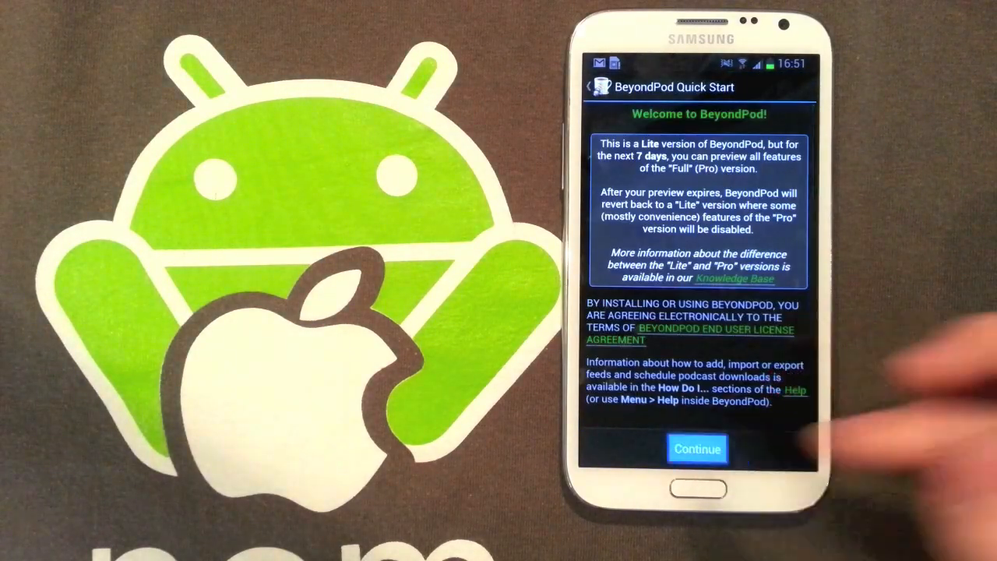
pyautogui.click(695, 449)
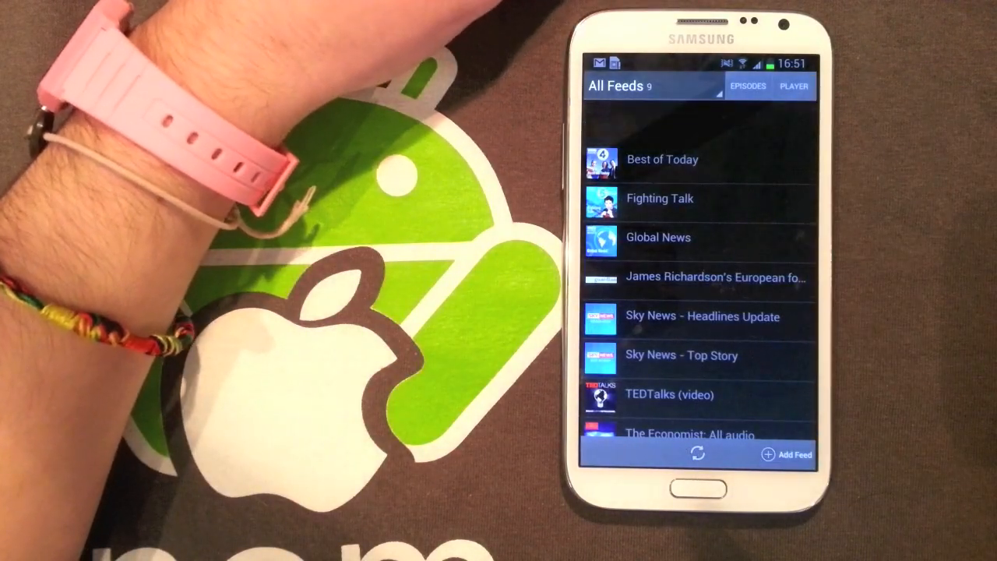
pyautogui.scroll(3)
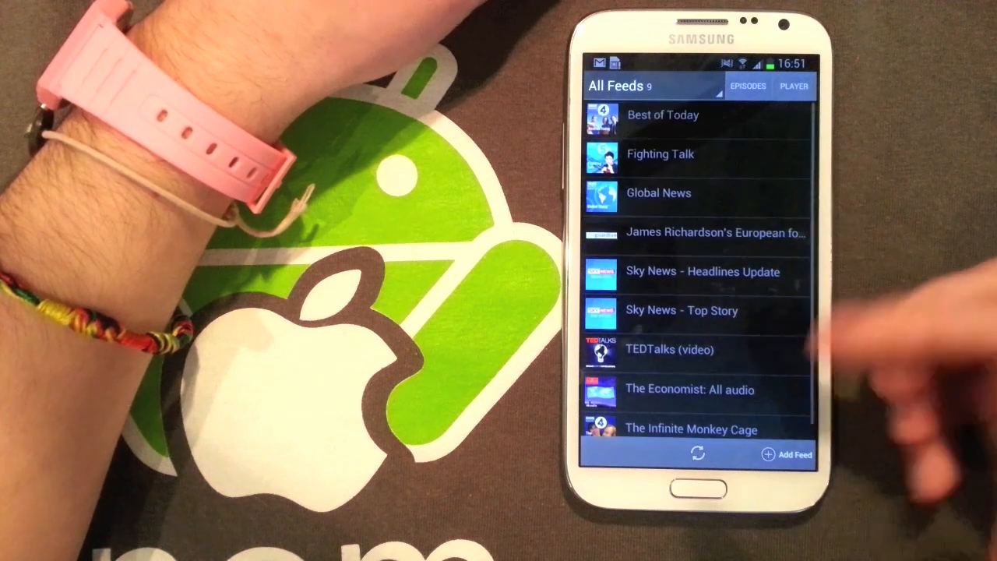